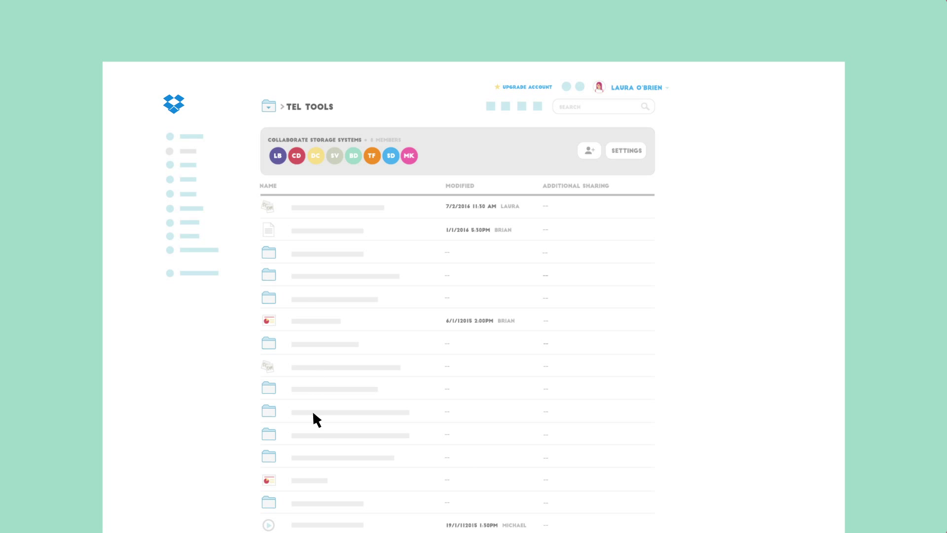
mouse_move(324, 471)
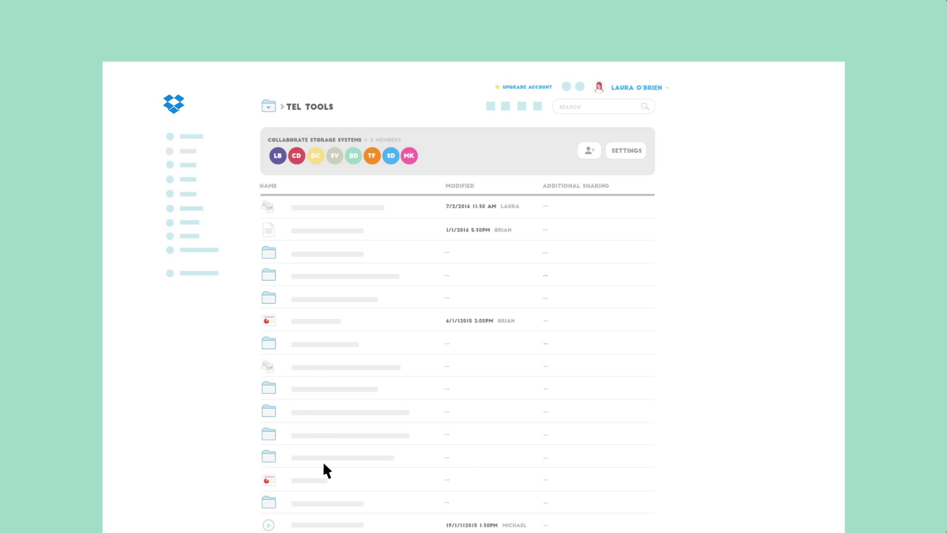
mouse_move(437, 486)
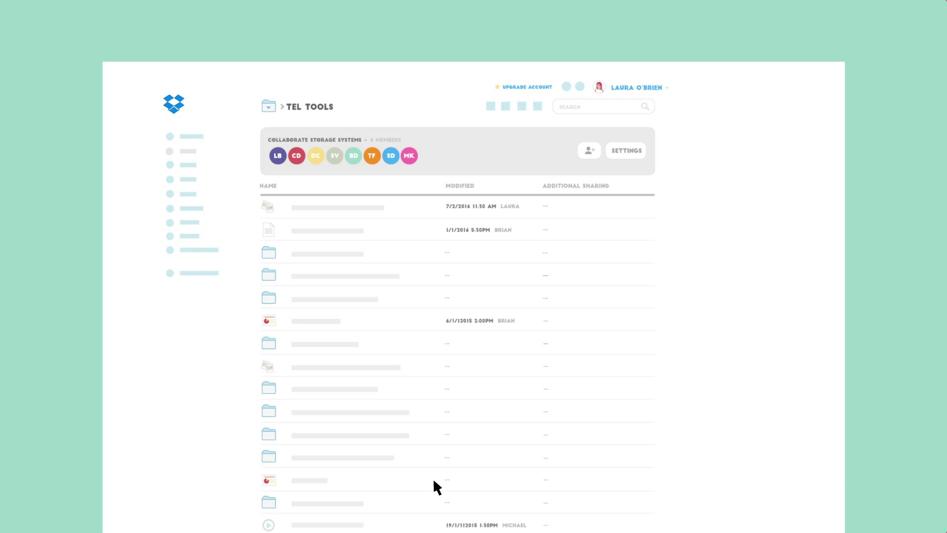
mouse_move(697, 465)
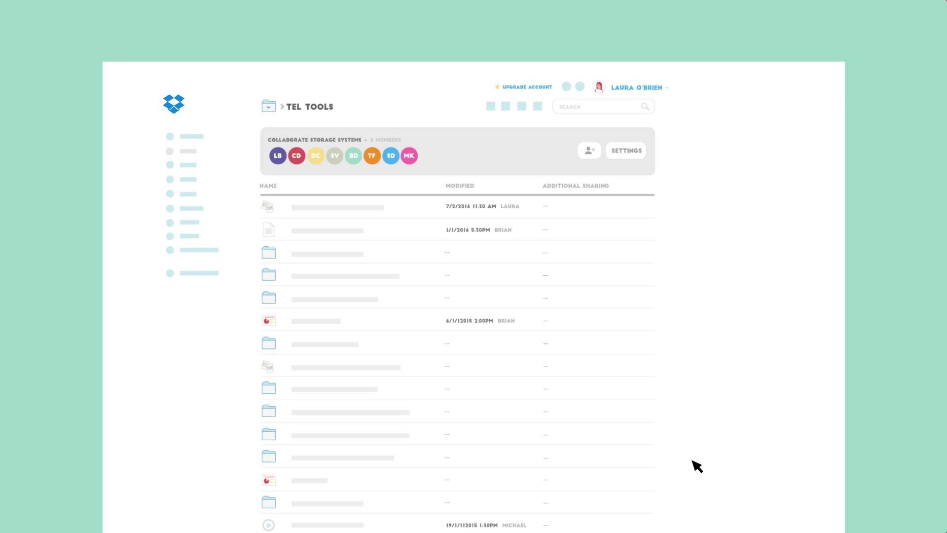
mouse_move(734, 464)
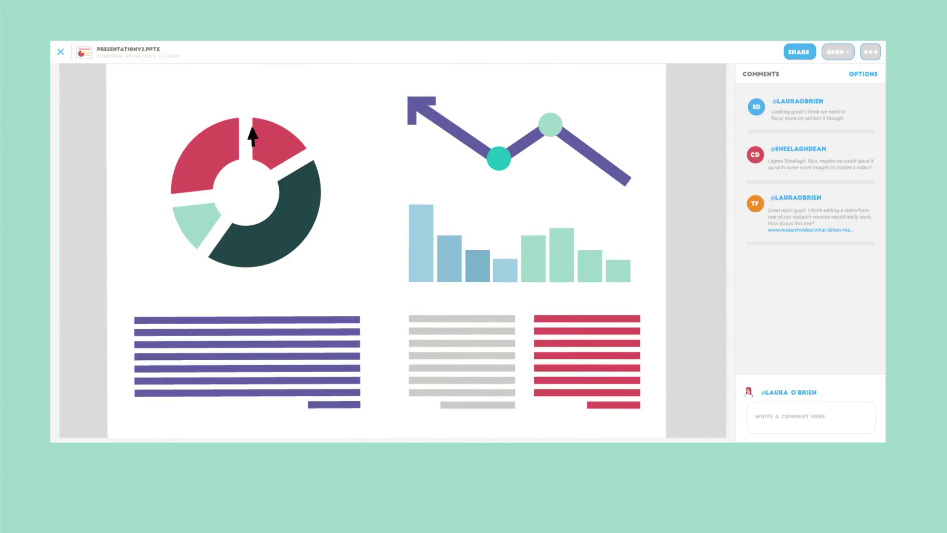
mouse_move(673, 362)
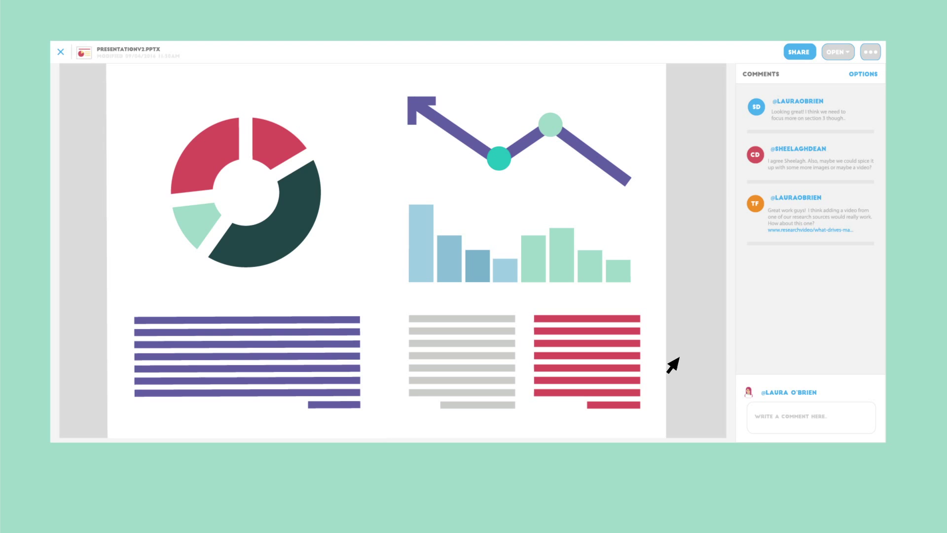
mouse_move(804, 231)
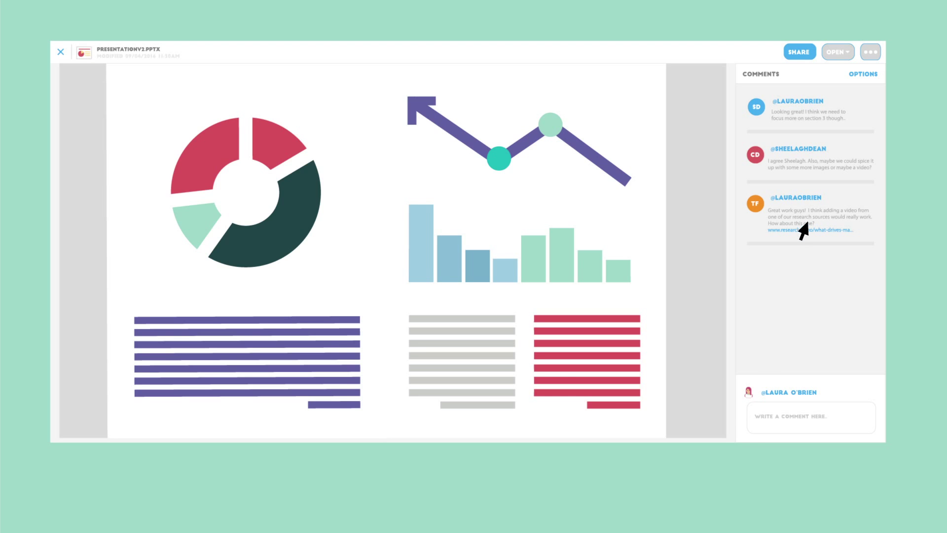
mouse_move(842, 195)
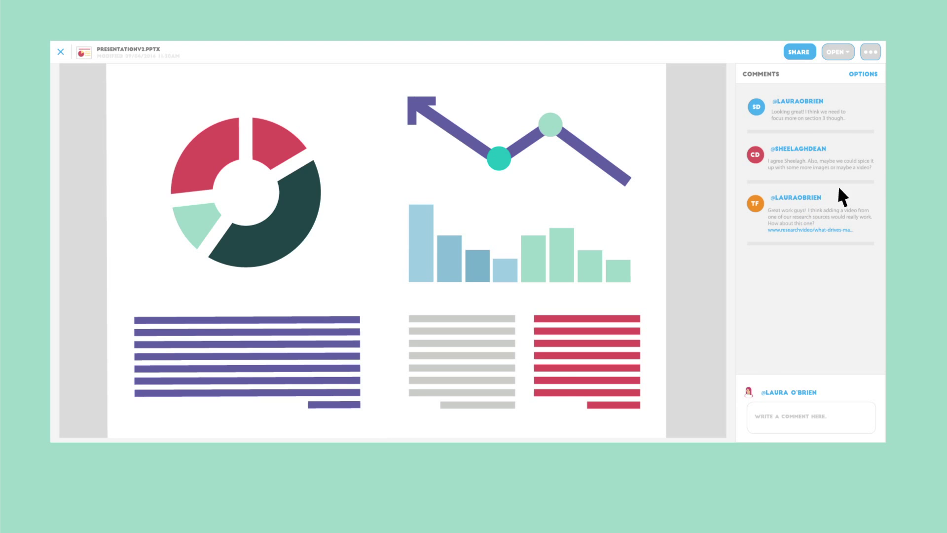